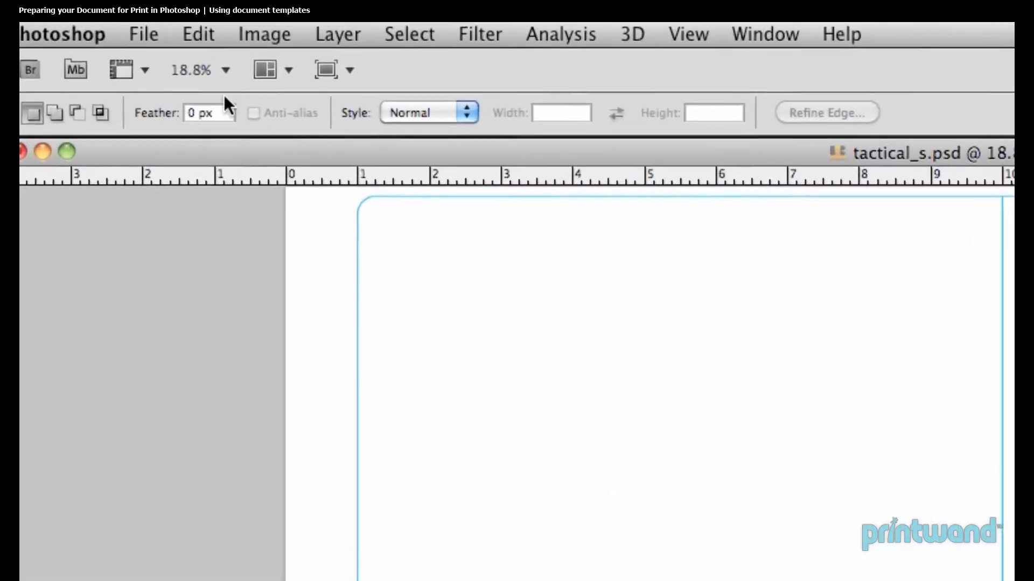
Review the document's Canvas Size settings and leave the dimensions unchanged
{"action": "left_click", "coordinate": [263, 34]}
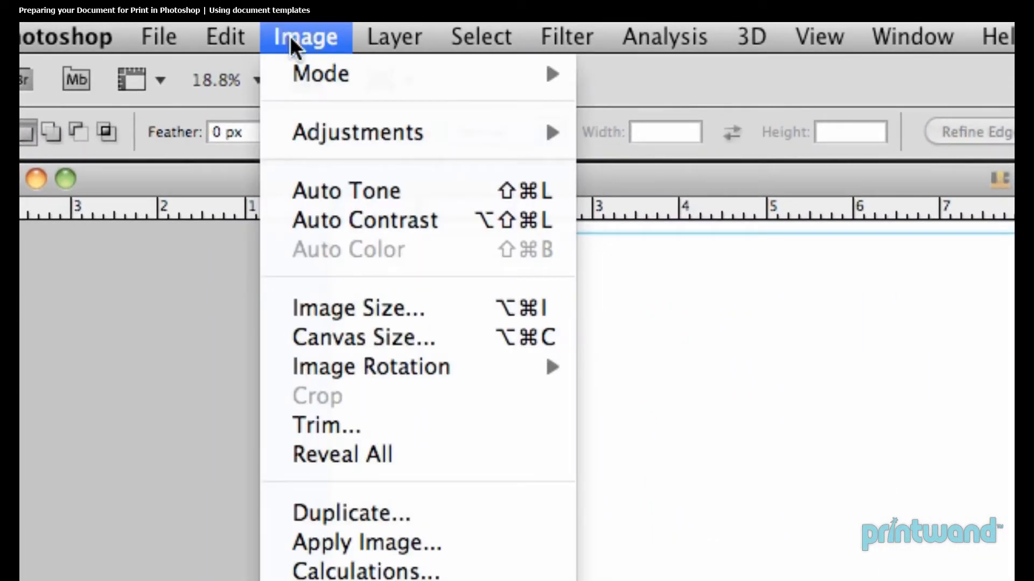
{"action": "mouse_move", "coordinate": [334, 345]}
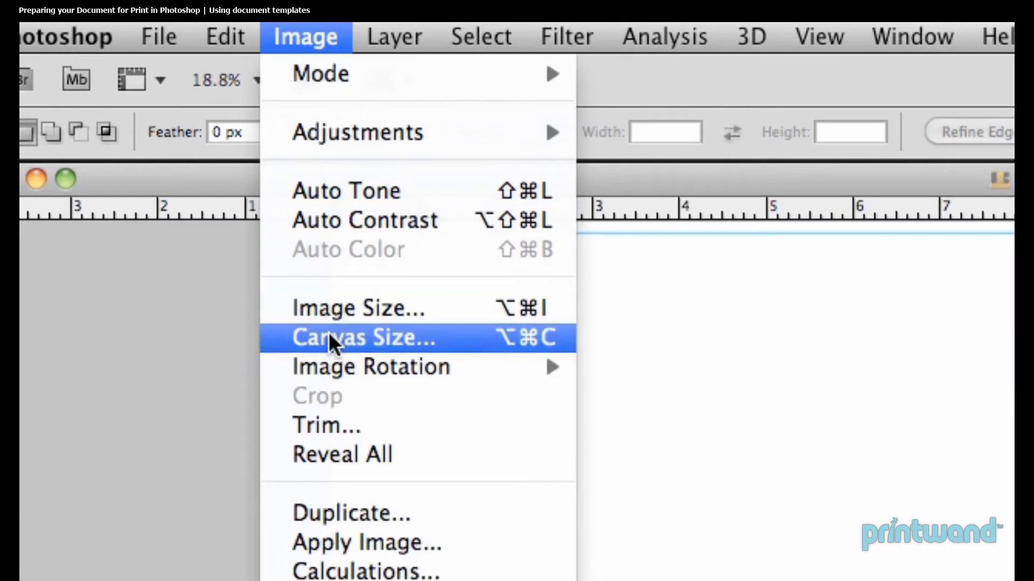
{"action": "left_click", "coordinate": [362, 337]}
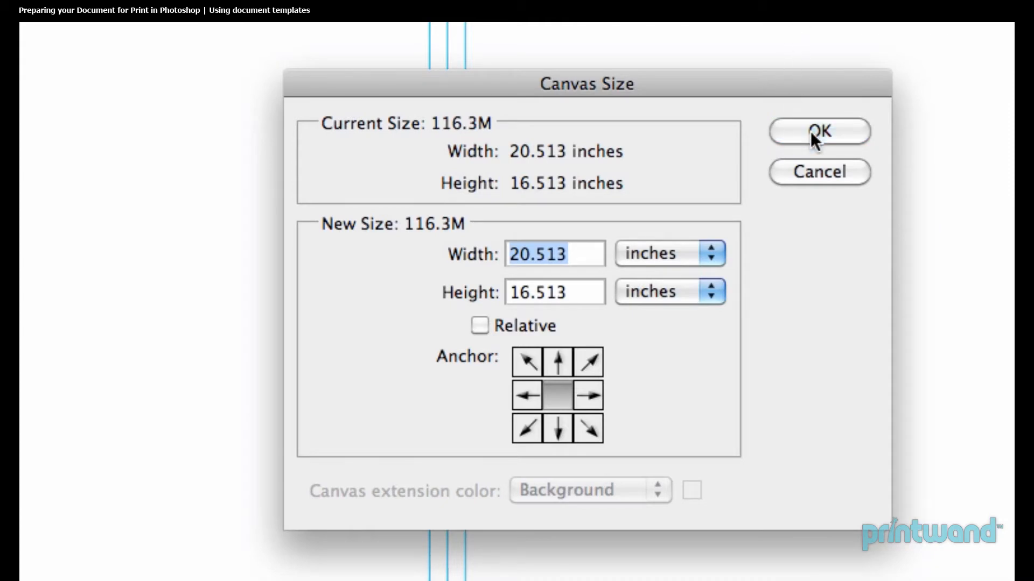
{"action": "left_click", "coordinate": [819, 131]}
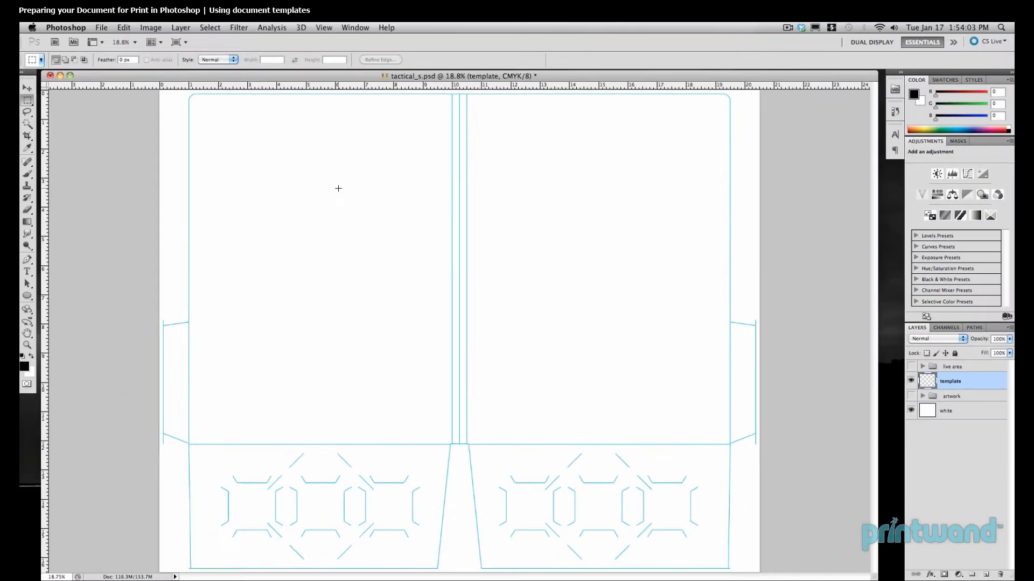
{"action": "mouse_move", "coordinate": [221, 367]}
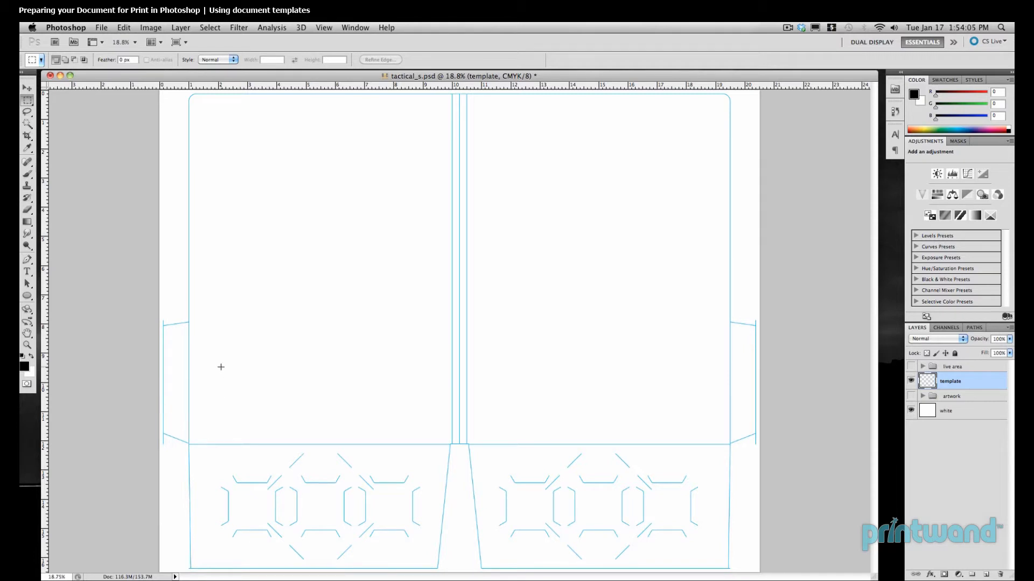
{"action": "mouse_move", "coordinate": [777, 458]}
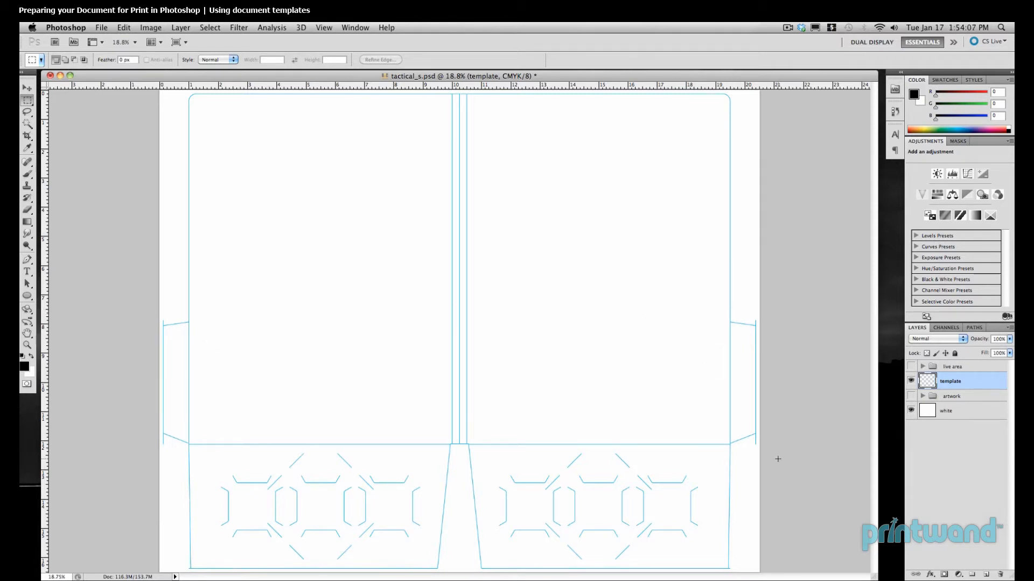
{"action": "mouse_move", "coordinate": [704, 307]}
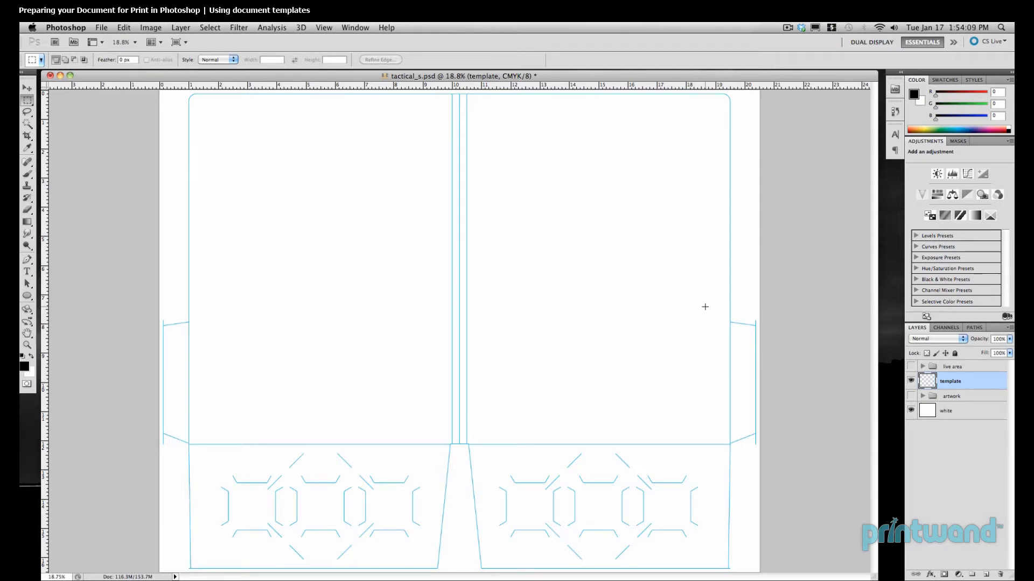
{"action": "mouse_move", "coordinate": [461, 526]}
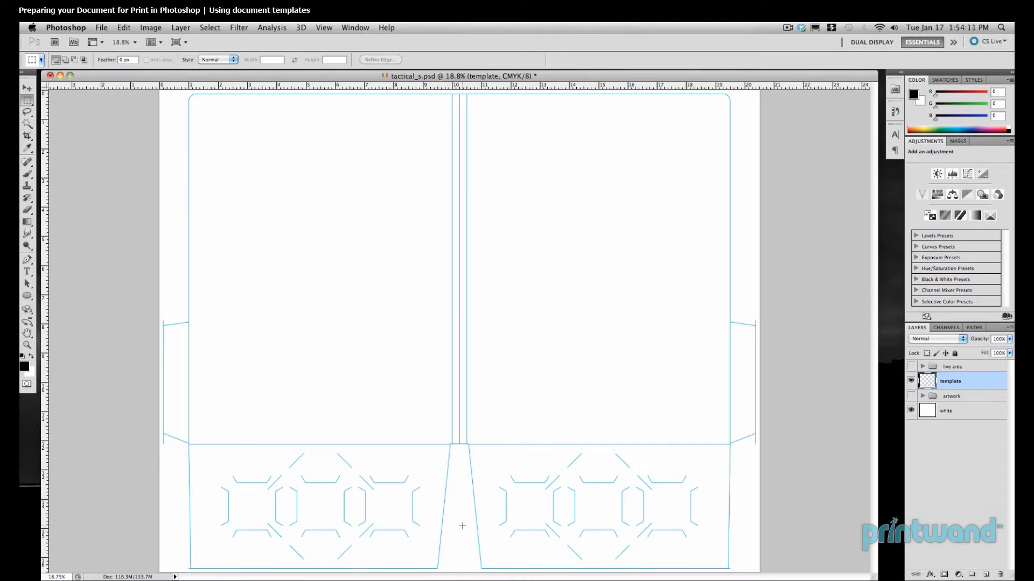
{"action": "mouse_move", "coordinate": [487, 449]}
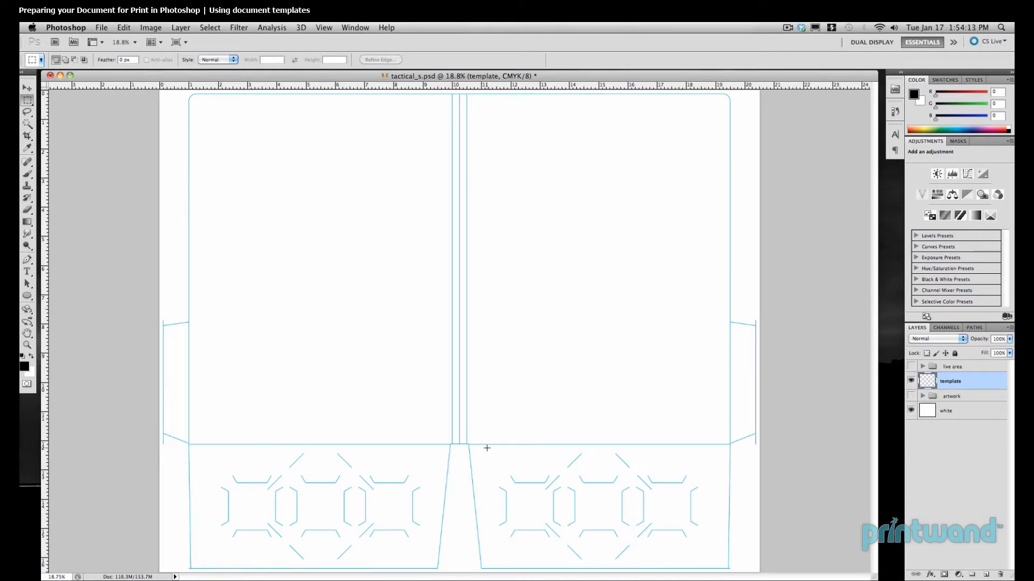
{"action": "mouse_move", "coordinate": [431, 327]}
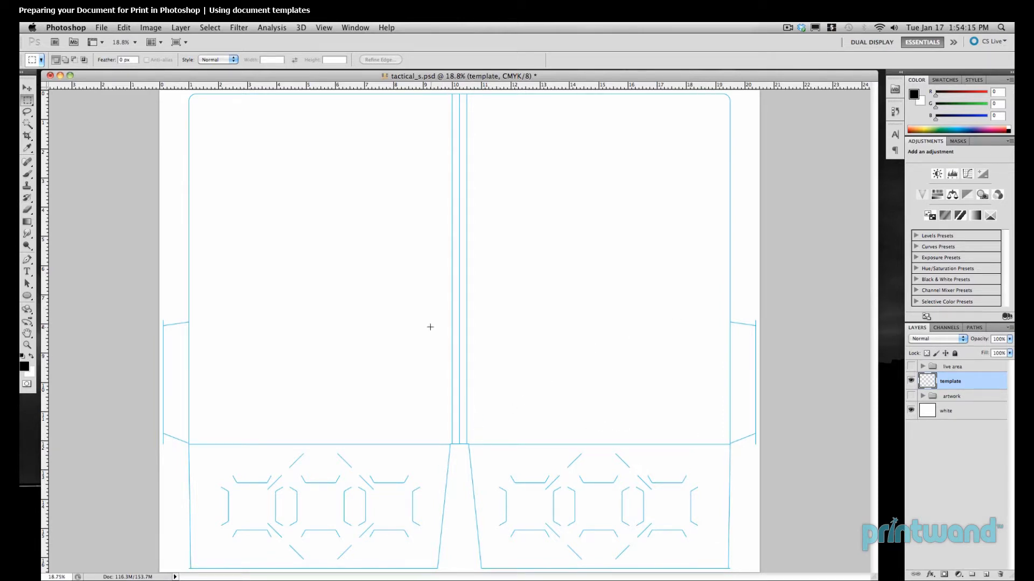
{"action": "mouse_move", "coordinate": [327, 175]}
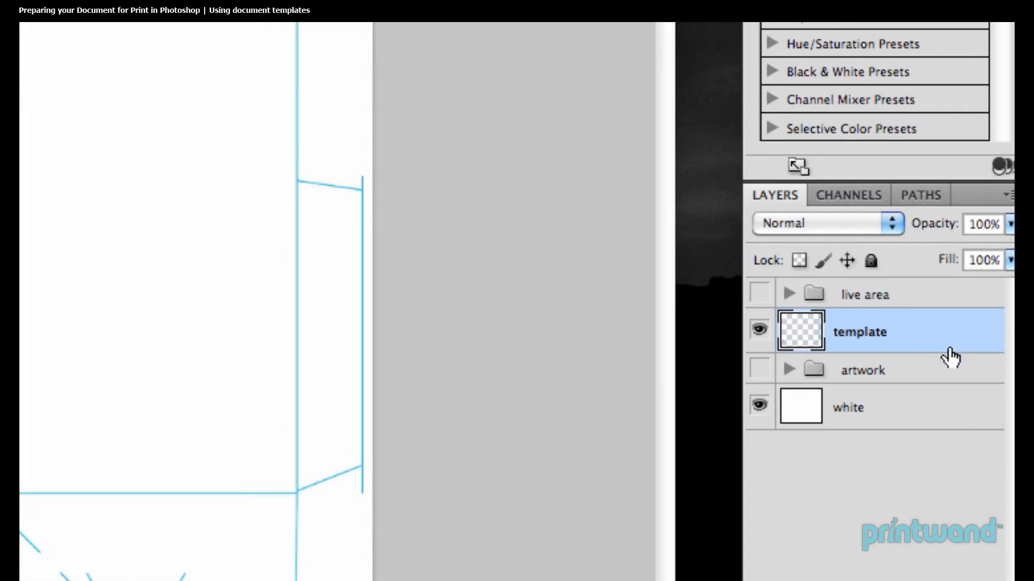
{"action": "mouse_move", "coordinate": [958, 375]}
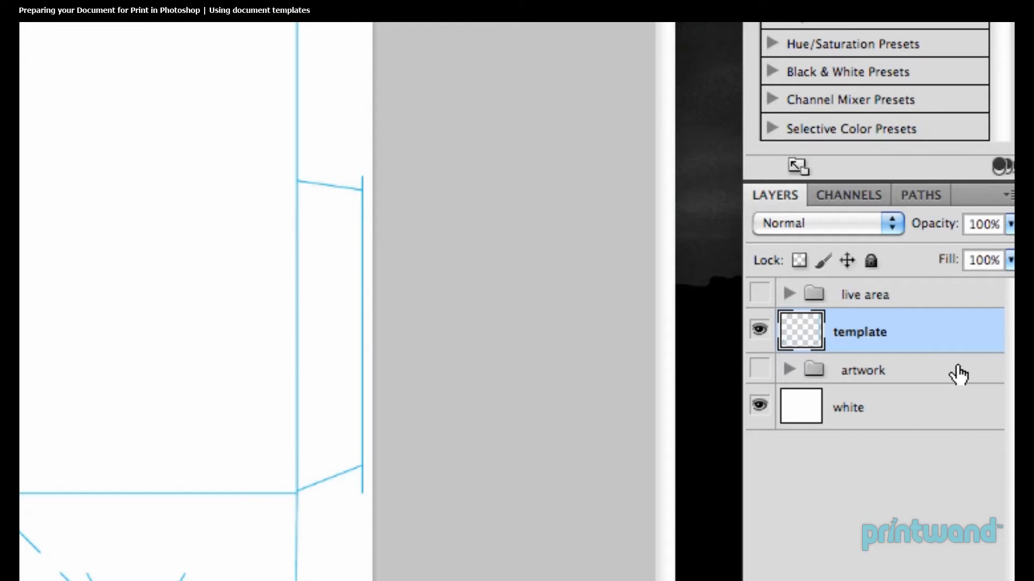
Select the hidden artwork group in the Layers panel
{"action": "left_click", "coordinate": [885, 371]}
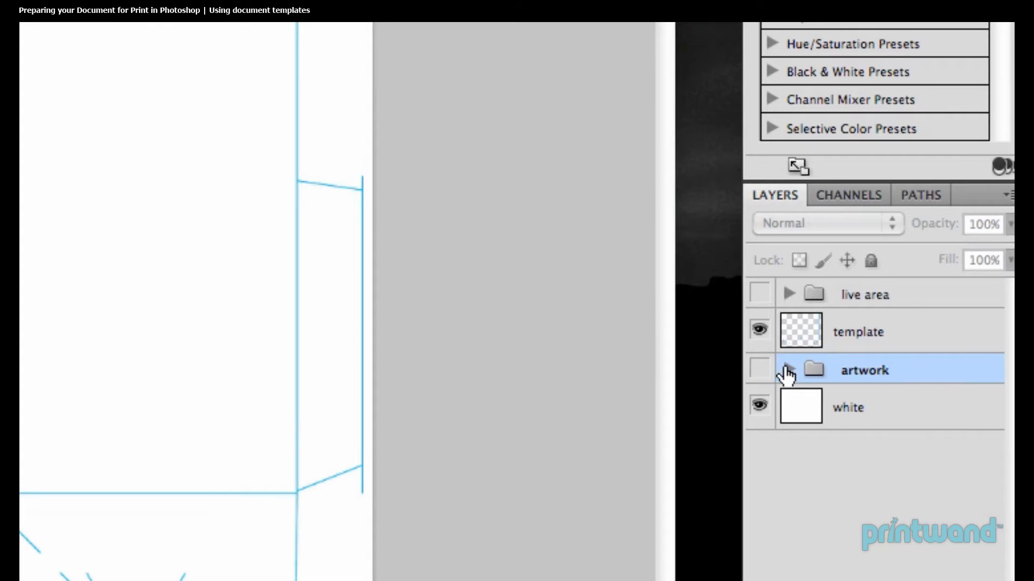
{"action": "mouse_move", "coordinate": [759, 371]}
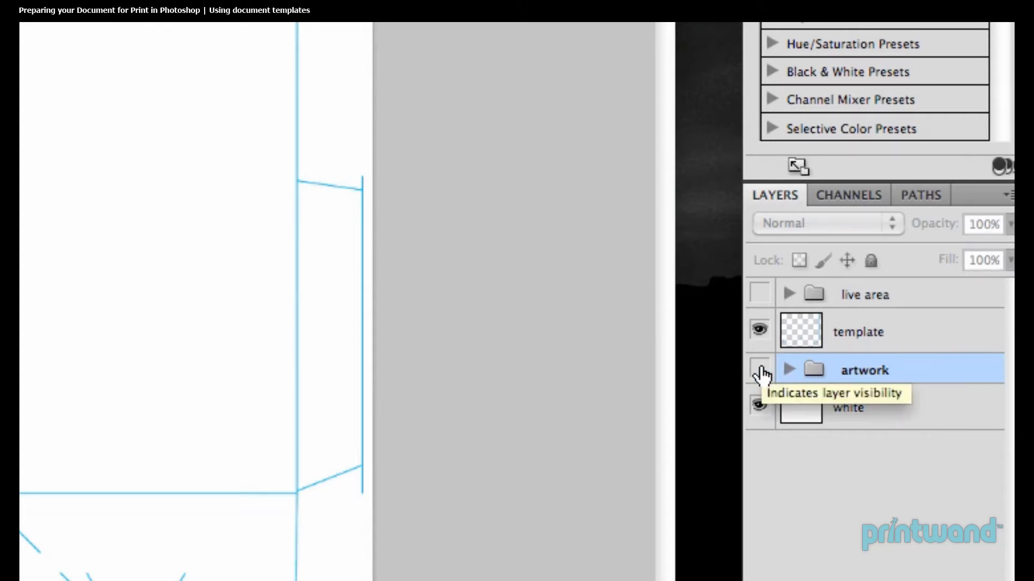
Make the artwork group visible, revealing the Tactical design over the dieline
{"action": "left_click", "coordinate": [759, 370]}
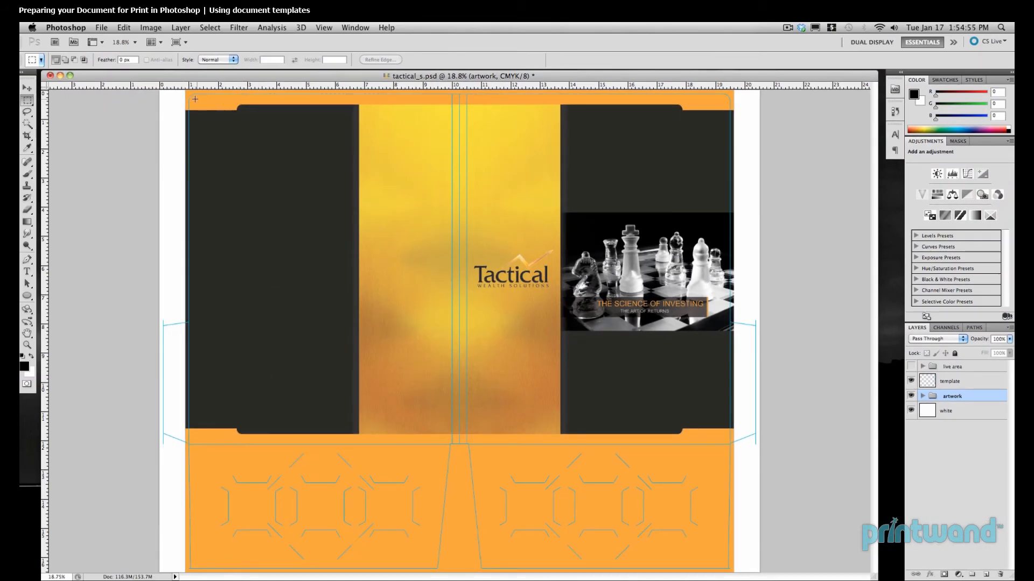
{"action": "mouse_move", "coordinate": [114, 153]}
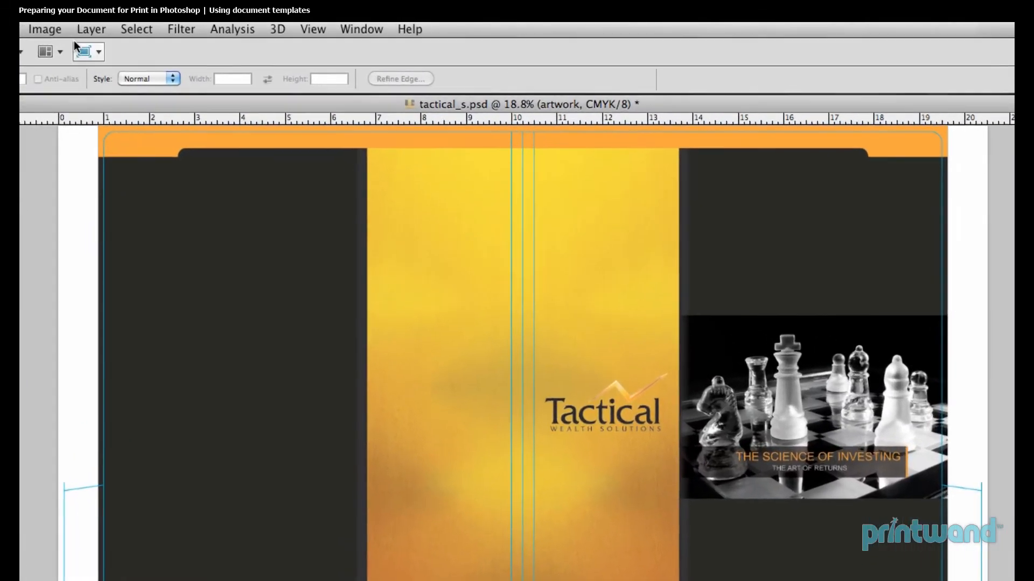
Turn on guides via View > Show > Guides over the folder artwork
{"action": "left_click", "coordinate": [312, 29]}
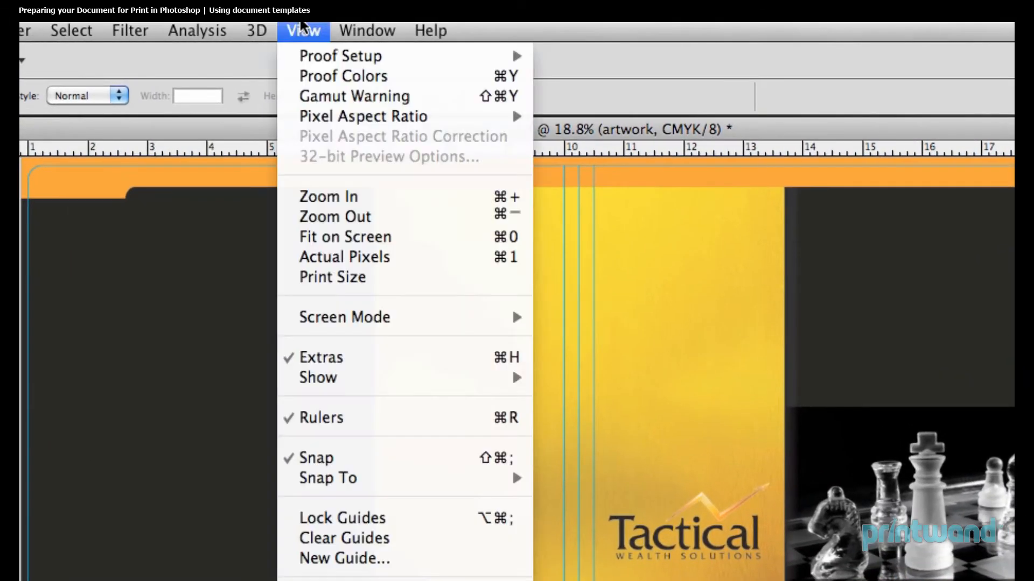
{"action": "mouse_move", "coordinate": [356, 286]}
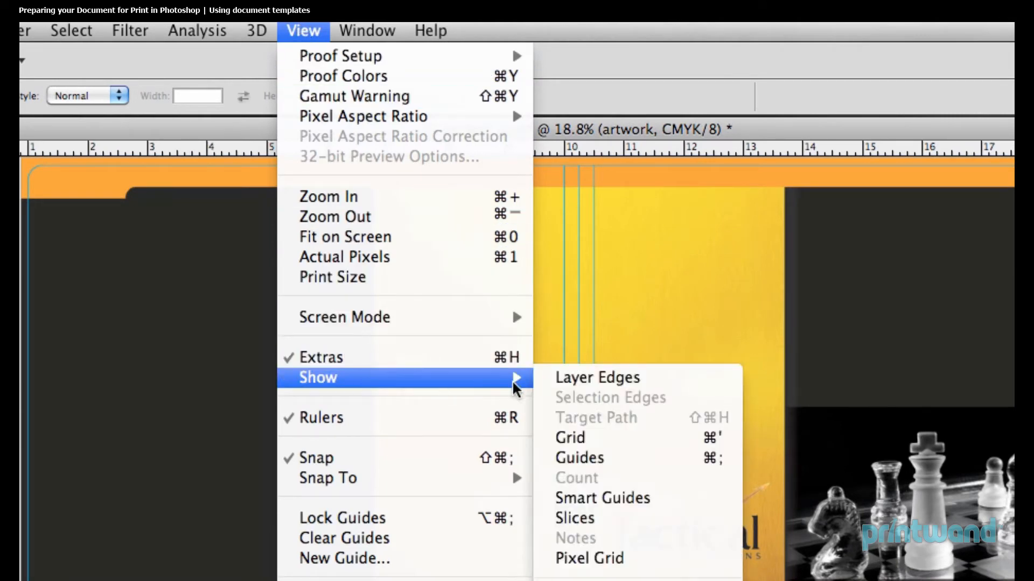
{"action": "mouse_move", "coordinate": [601, 458]}
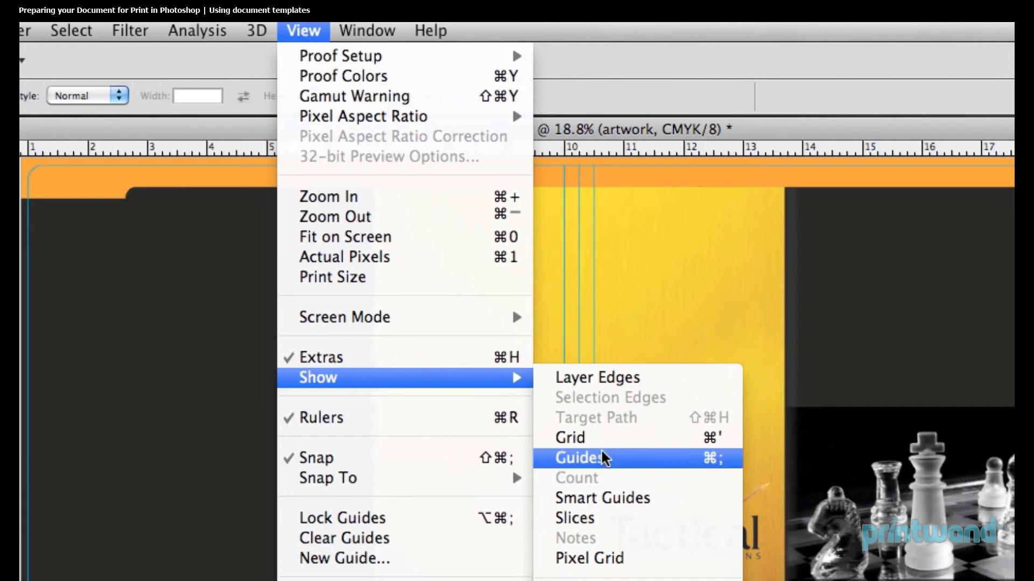
{"action": "left_click", "coordinate": [583, 457]}
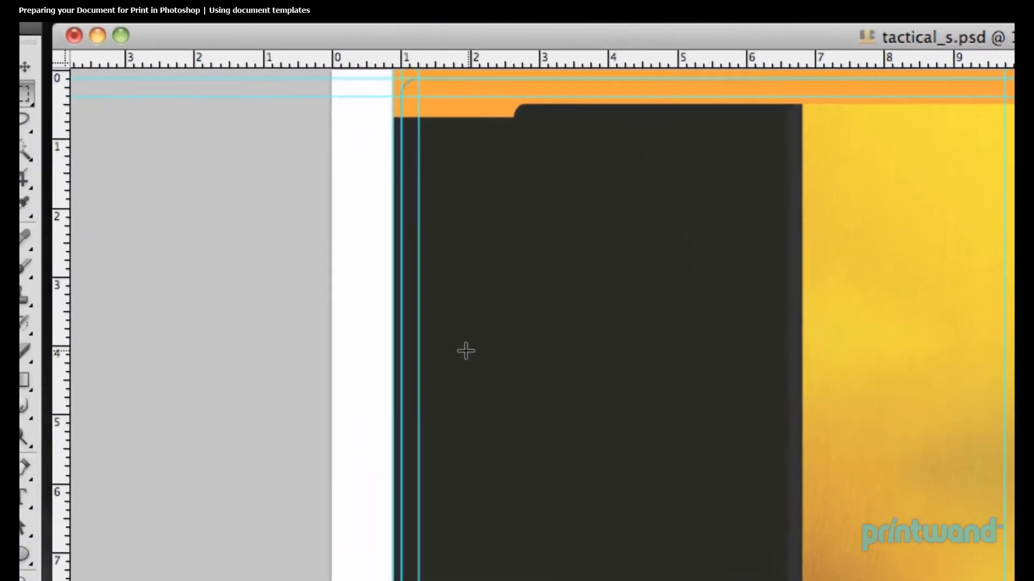
{"action": "mouse_move", "coordinate": [394, 304]}
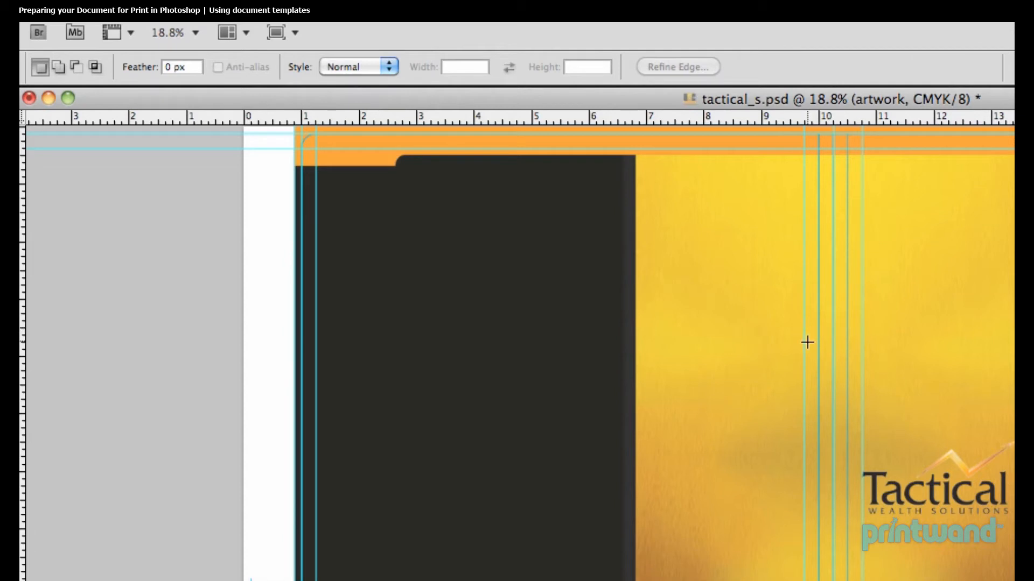
{"action": "mouse_move", "coordinate": [453, 310]}
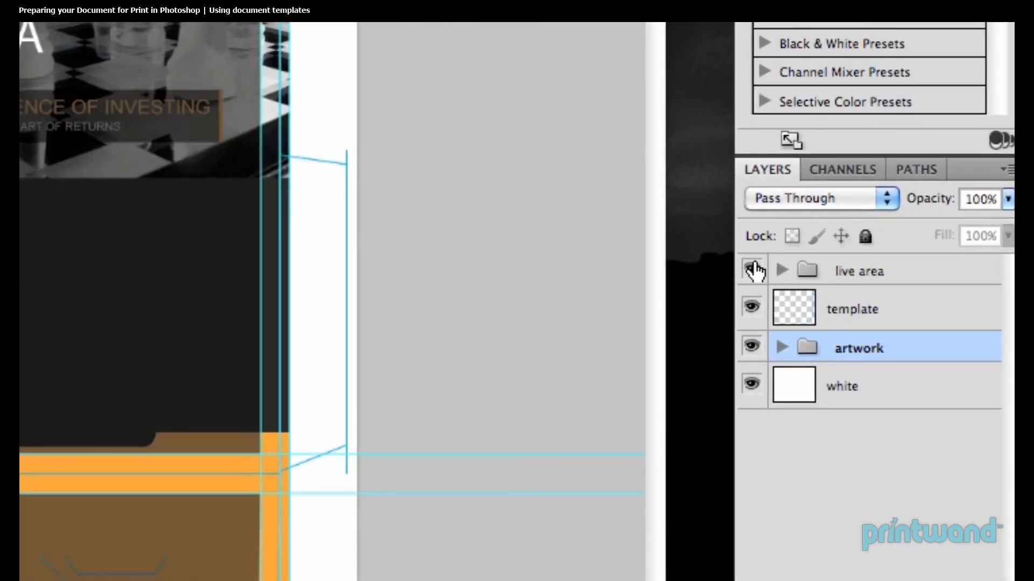
Make the live area group visible to overlay the safe-zone markings
{"action": "left_click", "coordinate": [753, 270]}
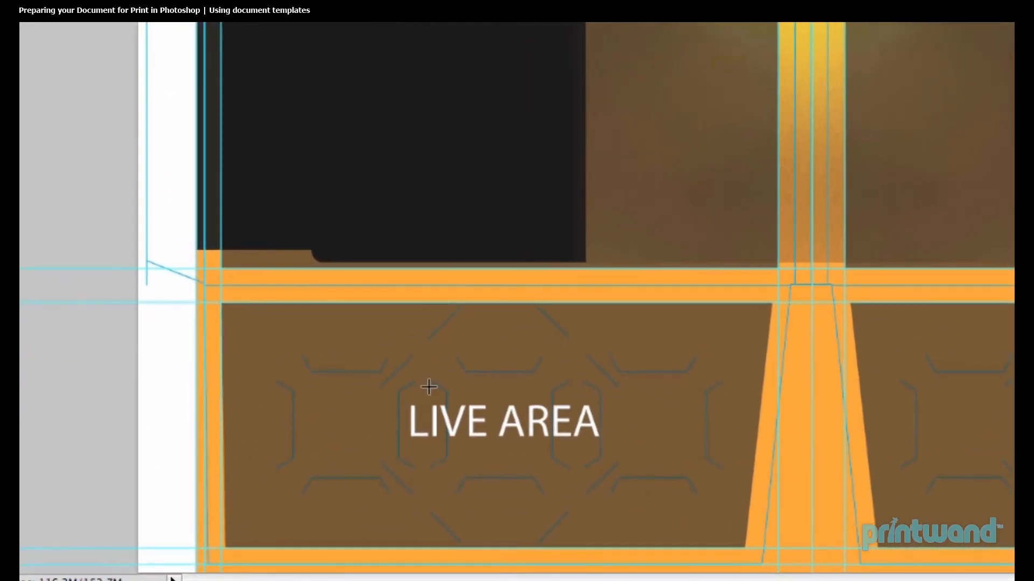
{"action": "mouse_move", "coordinate": [501, 540]}
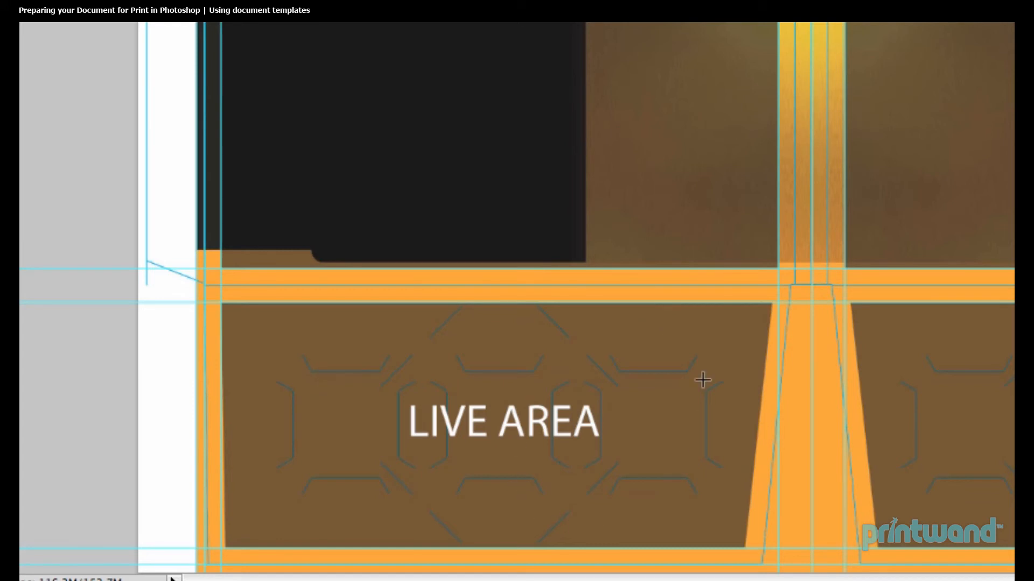
{"action": "mouse_move", "coordinate": [532, 386]}
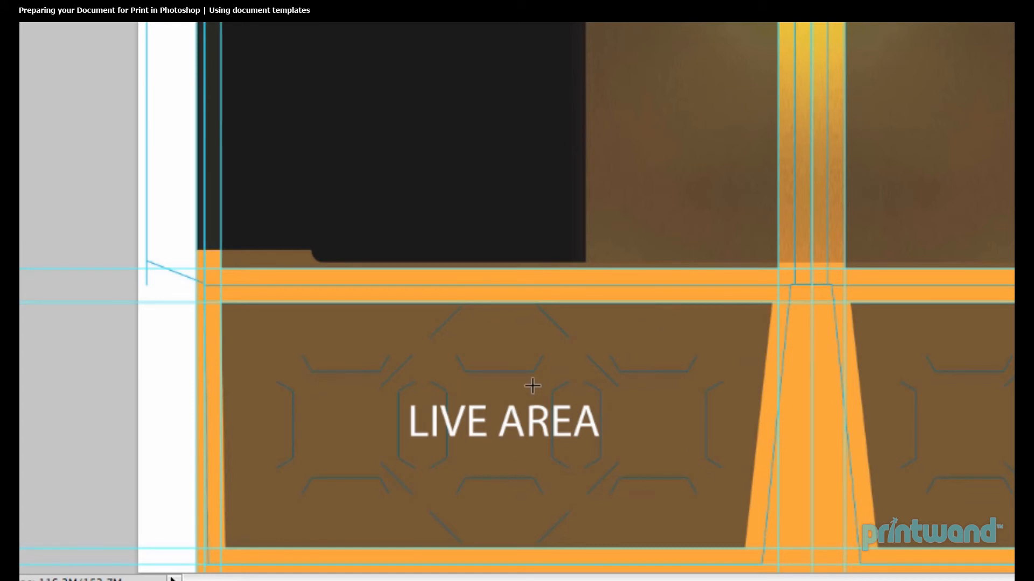
{"action": "mouse_move", "coordinate": [477, 330]}
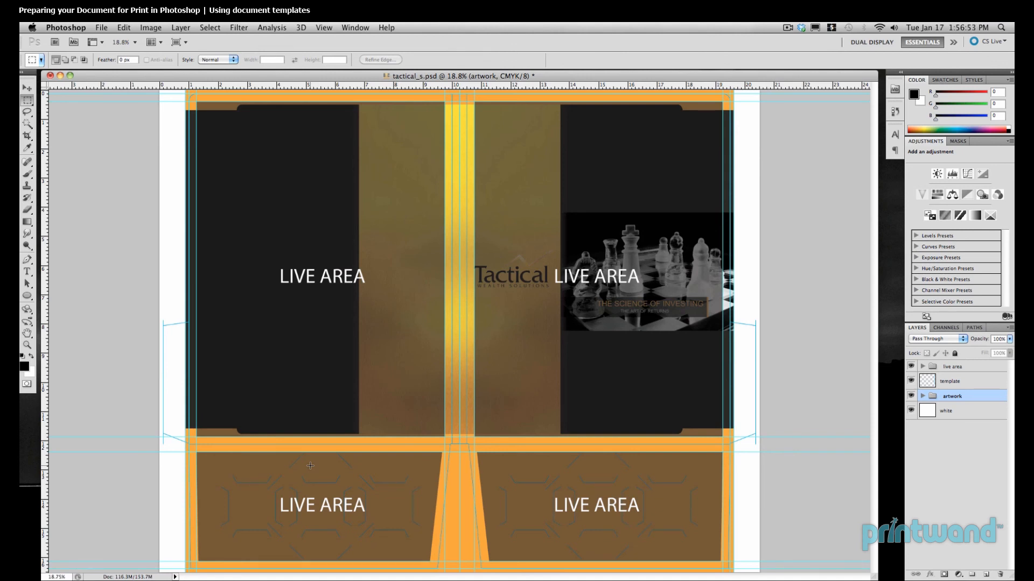
{"action": "mouse_move", "coordinate": [310, 468]}
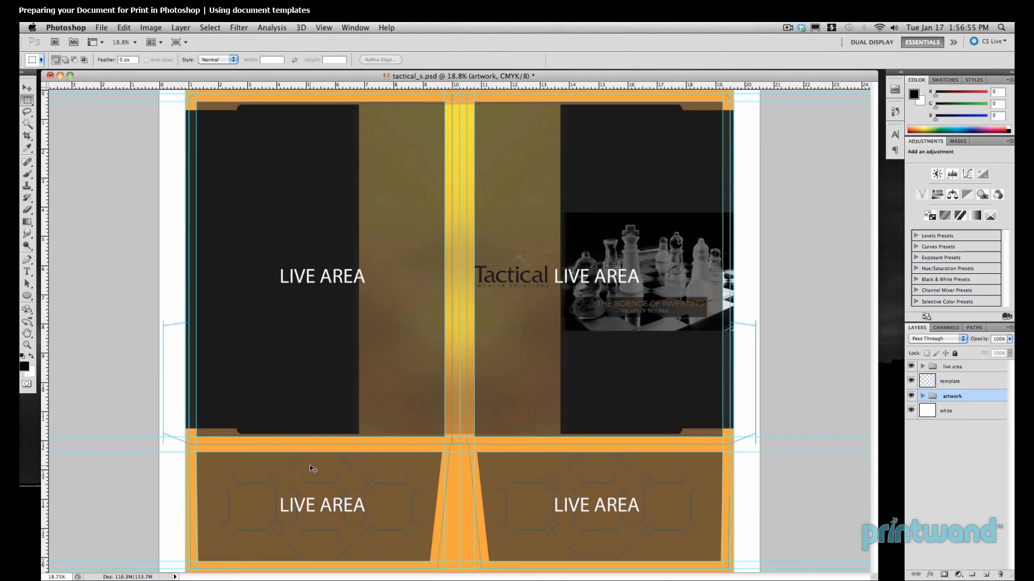